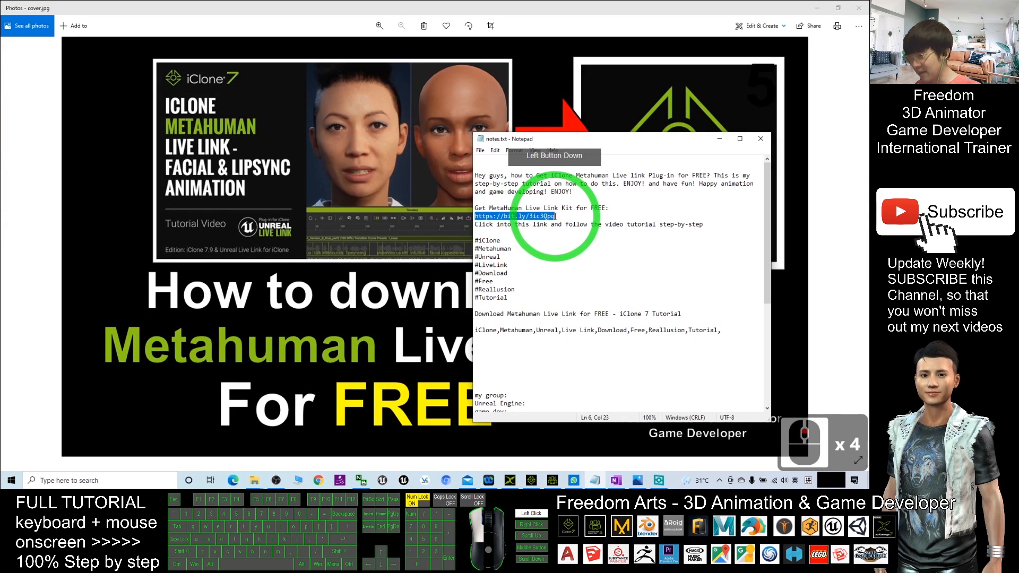
# - Follow the free MetaHuman Live Link Kit short link from the notes into Chrome
pyautogui.click(553, 215)
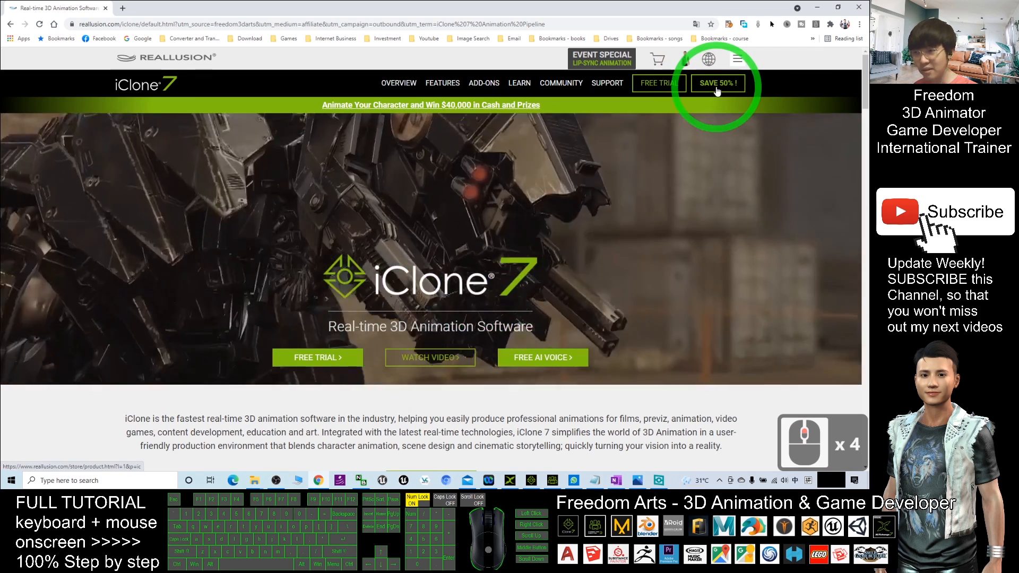
# - Go into the iClone store via SAVE 50% and reach the Unreal Live Link Plug-in details
pyautogui.click(717, 83)
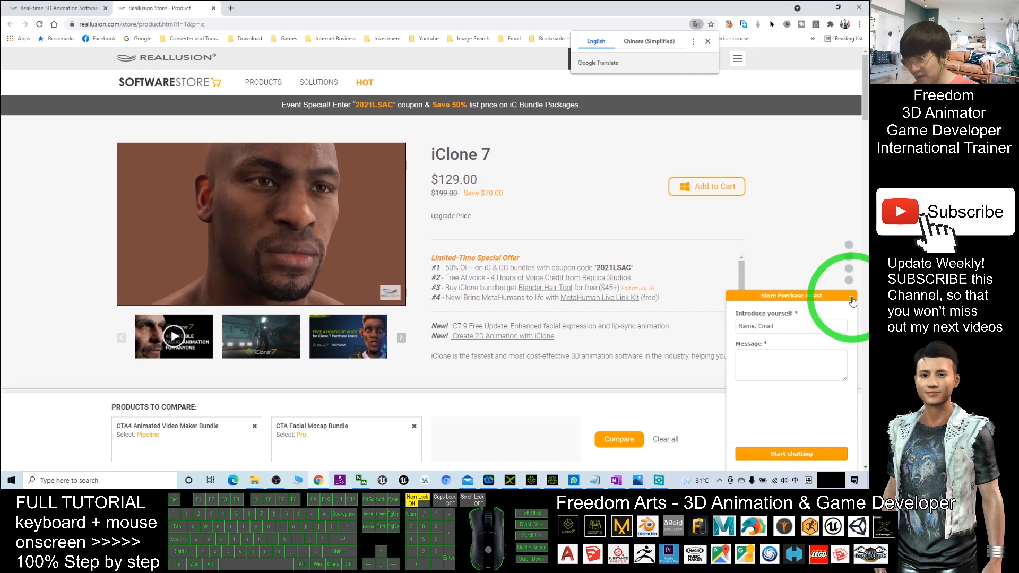
pyautogui.click(852, 301)
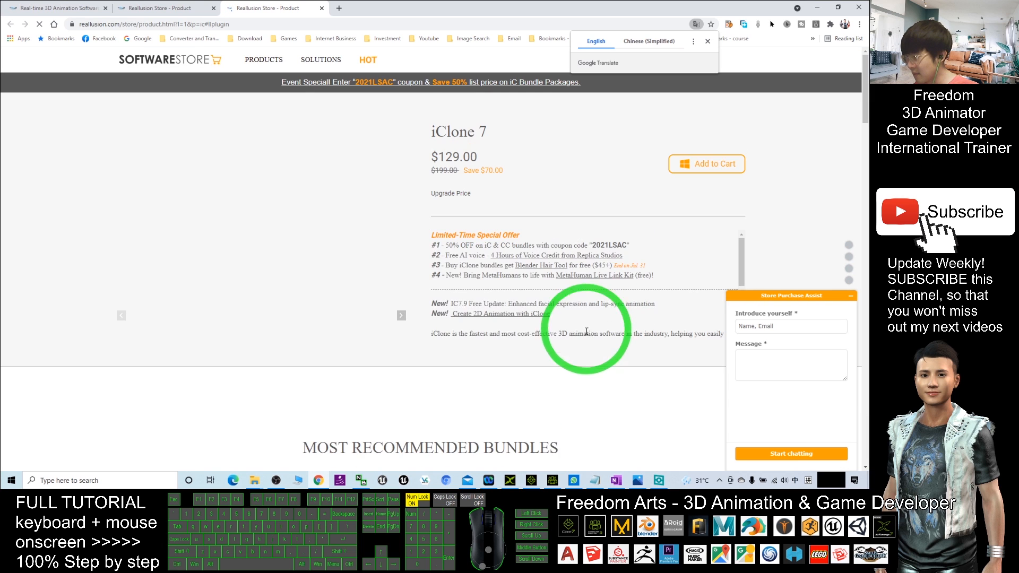
pyautogui.scroll(-3)
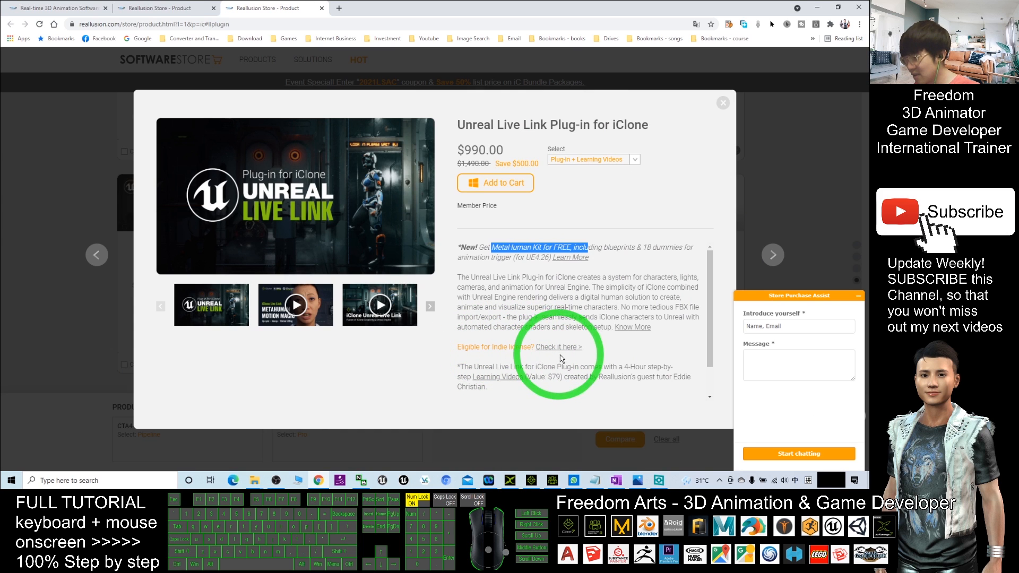
# - Follow 'Check it here >' beside 'Eligible for Indie license?' to the indie license page
pyautogui.click(571, 361)
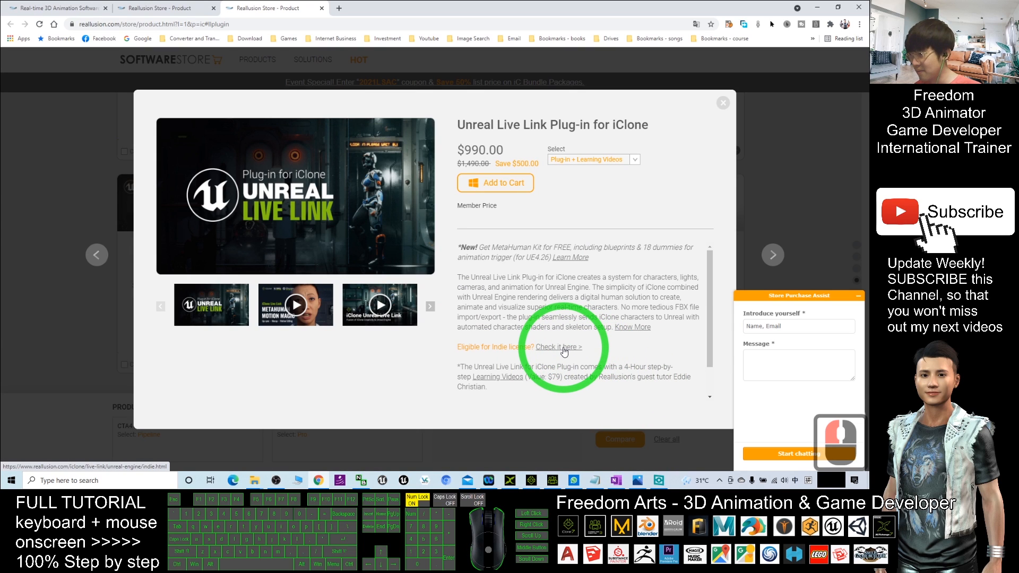
pyautogui.click(557, 346)
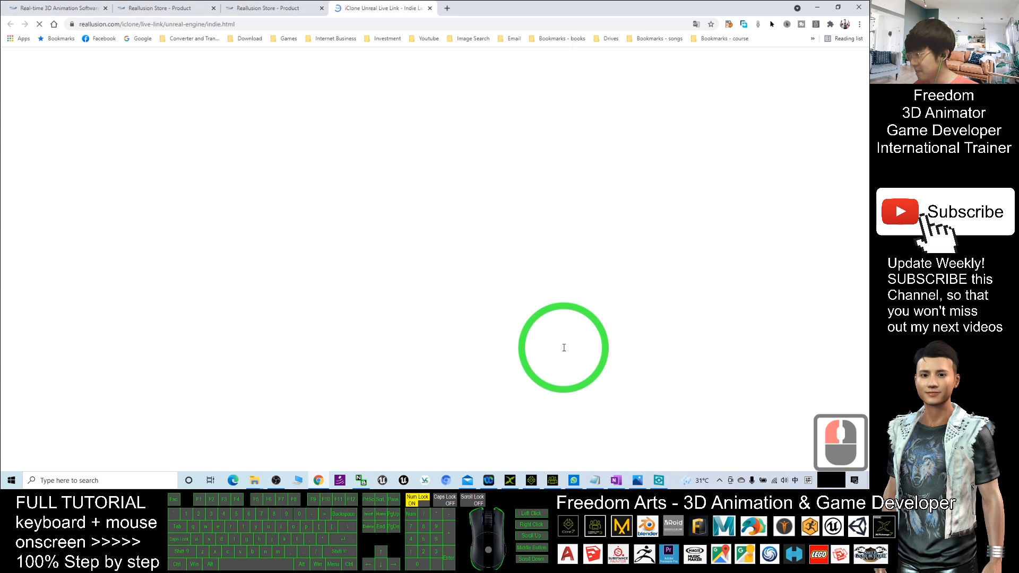
# - Reach 'Am I eligible for Indie License?' on the Indie License Program page and request the free plug-in
pyautogui.click(696, 24)
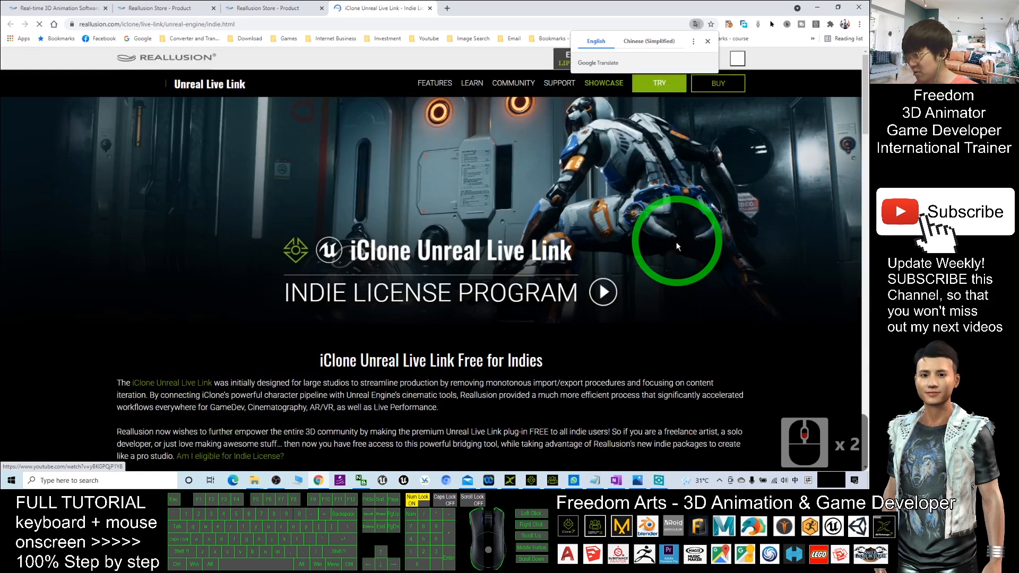
pyautogui.scroll(-3)
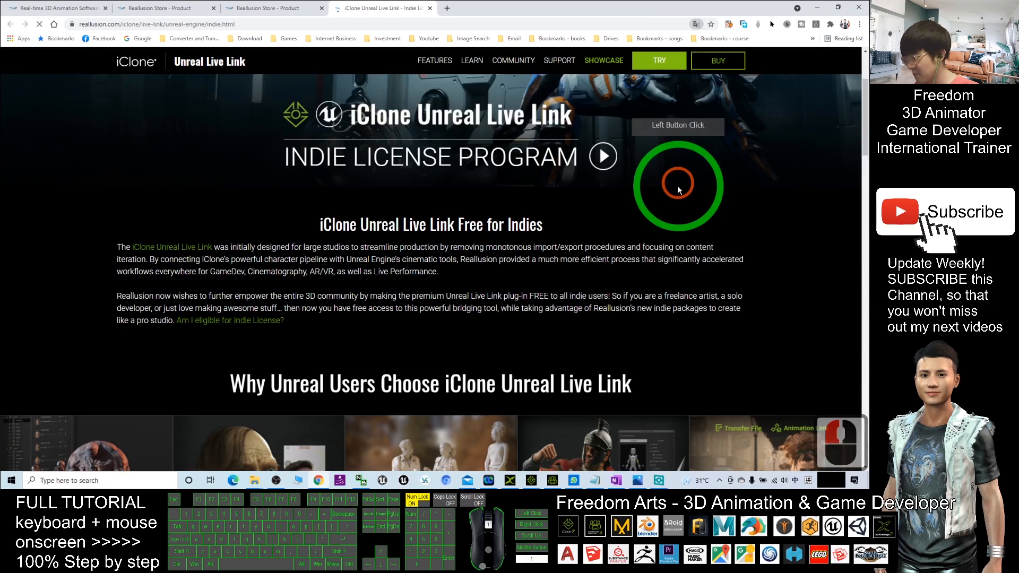
pyautogui.scroll(-3)
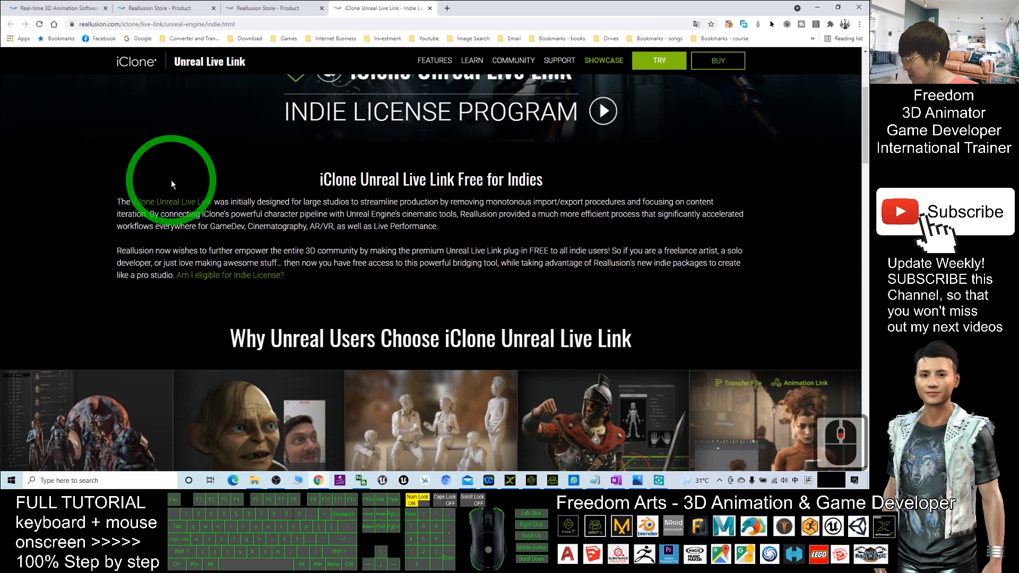
pyautogui.scroll(-3)
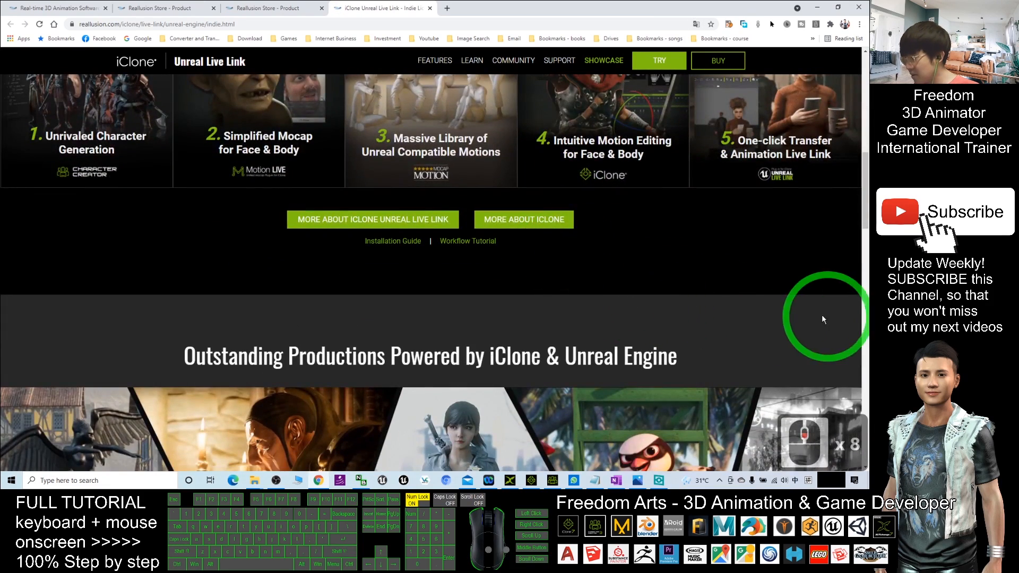
pyautogui.scroll(-3)
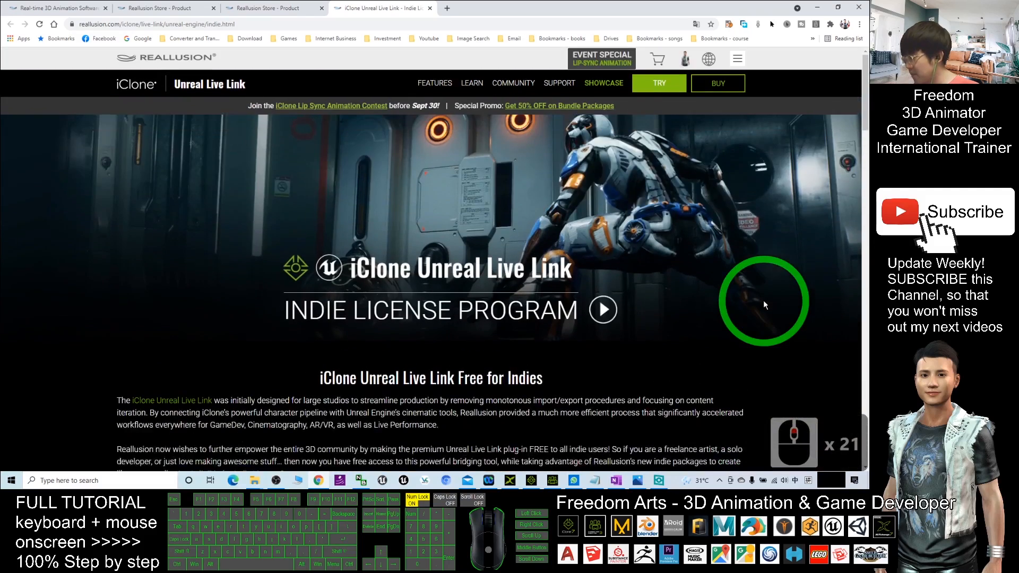
pyautogui.scroll(-3)
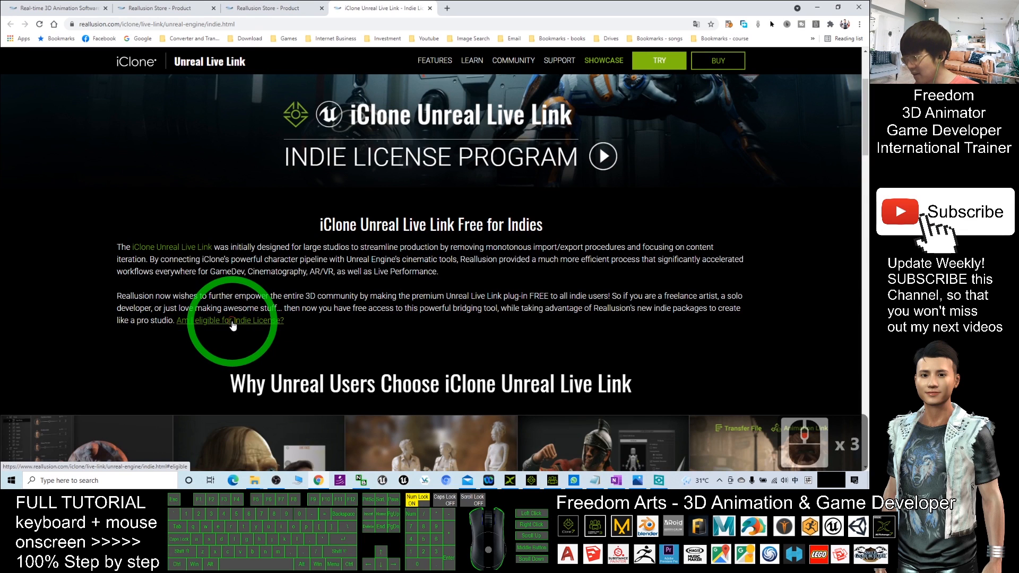
pyautogui.click(237, 319)
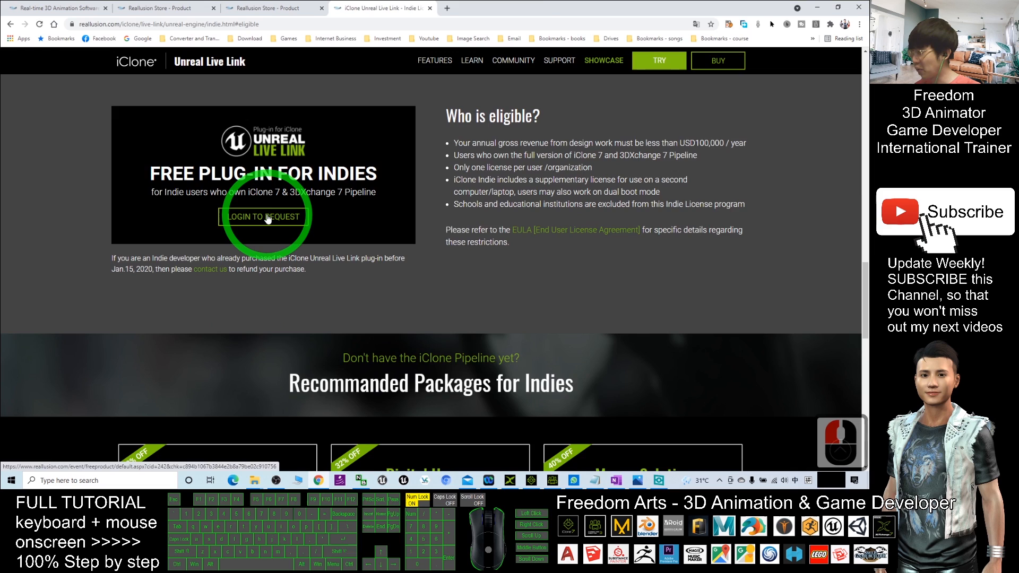
pyautogui.click(263, 217)
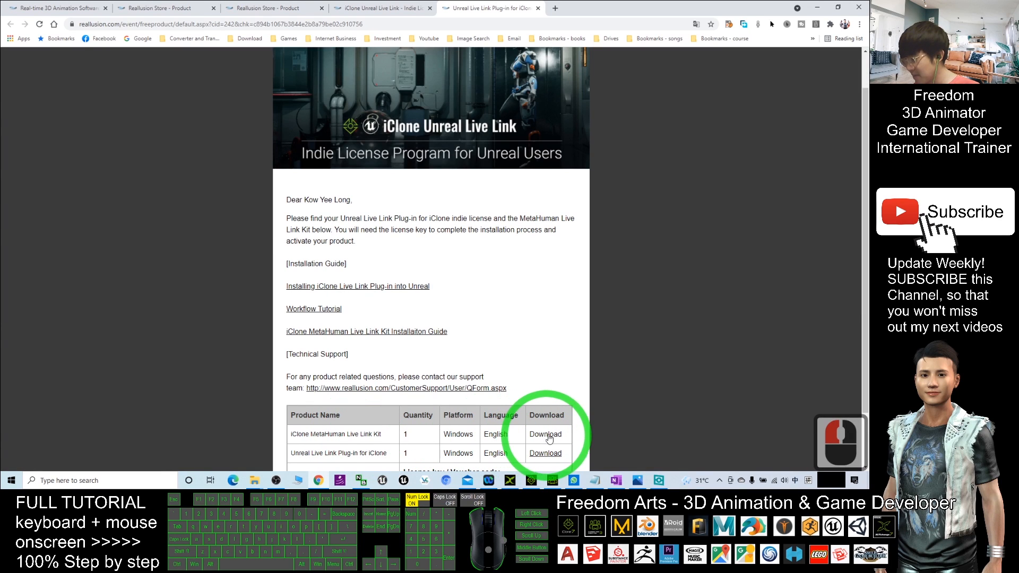
# - Log in to request and start downloading the iClone MetaHuman Live Link Kit zip
pyautogui.click(545, 434)
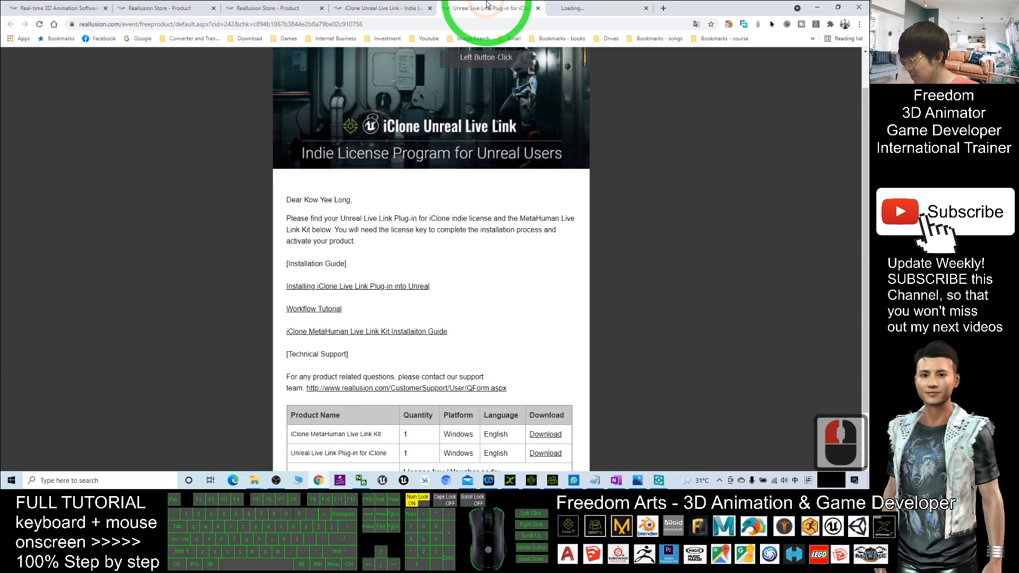
pyautogui.click(545, 453)
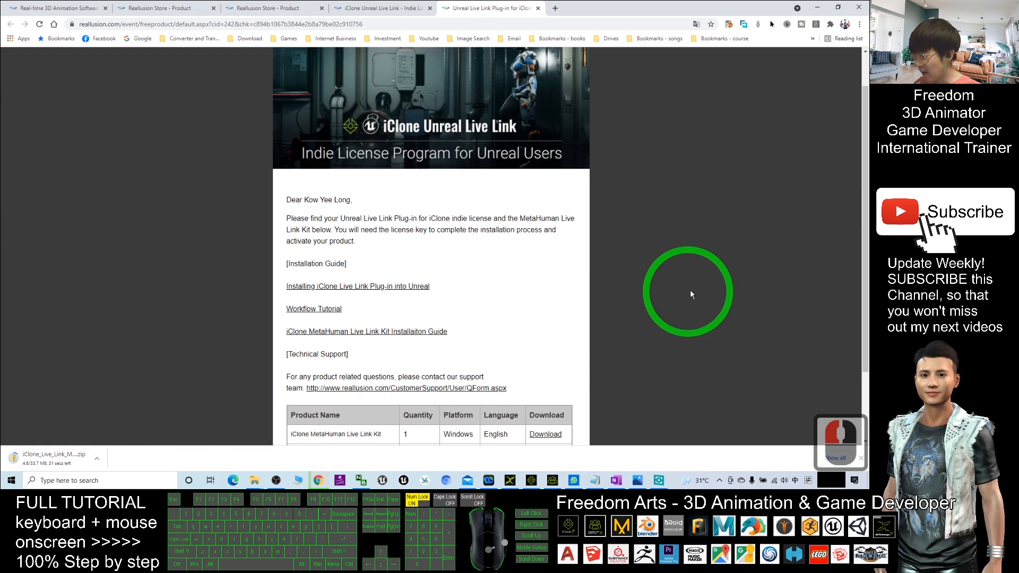
pyautogui.scroll(-3)
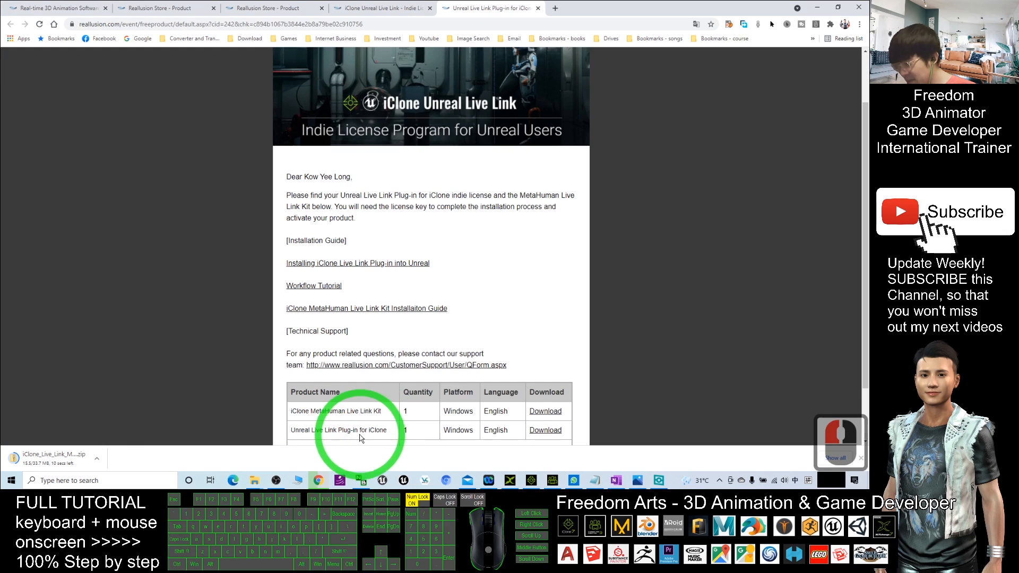
# - Start downloading the Unreal Live Link Plug-in for iClone installer as well
pyautogui.click(544, 429)
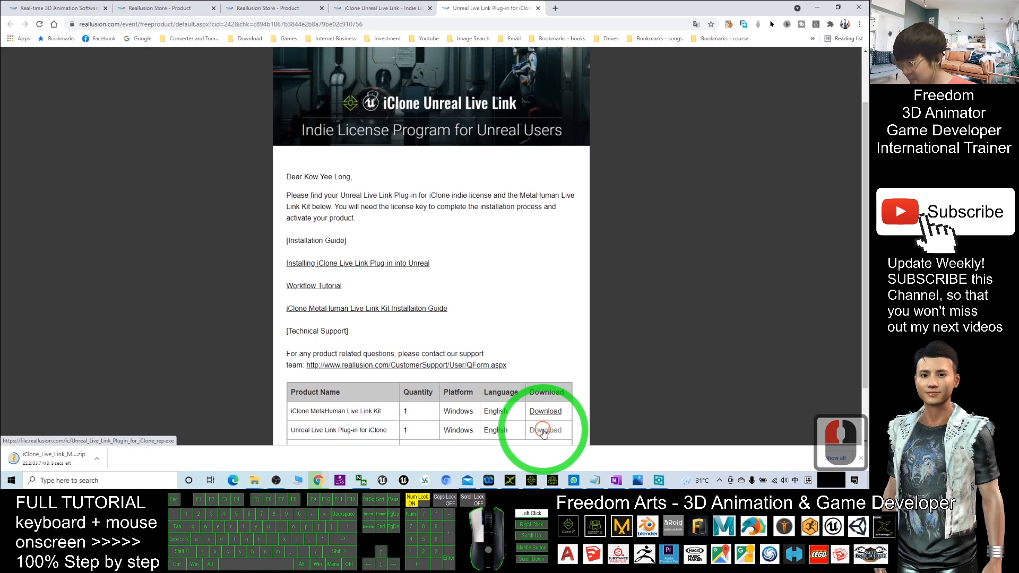
pyautogui.click(544, 430)
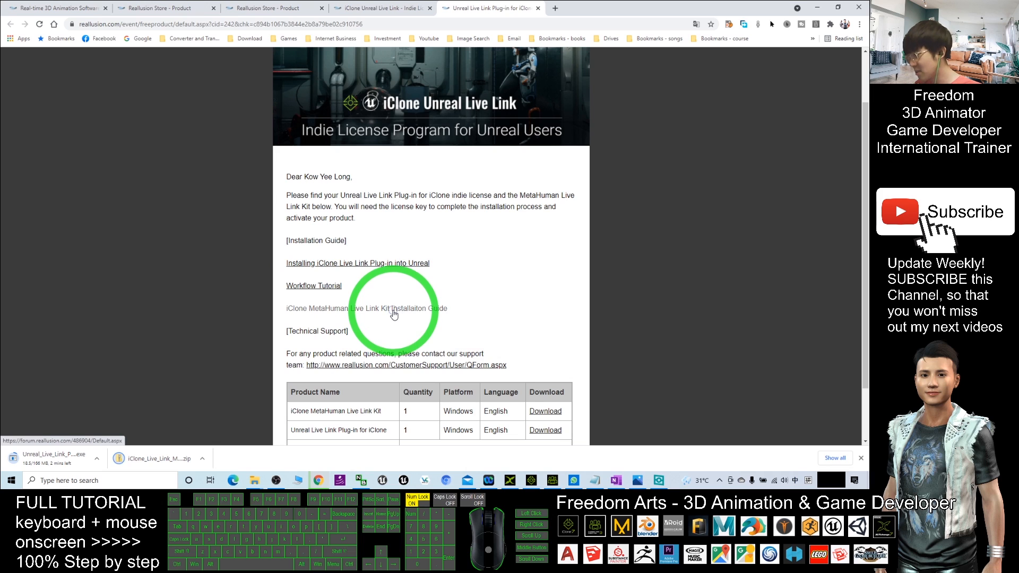
# - Review the iClone MetaHuman Live Link Kit installation guide thread's required tools and software
pyautogui.click(366, 307)
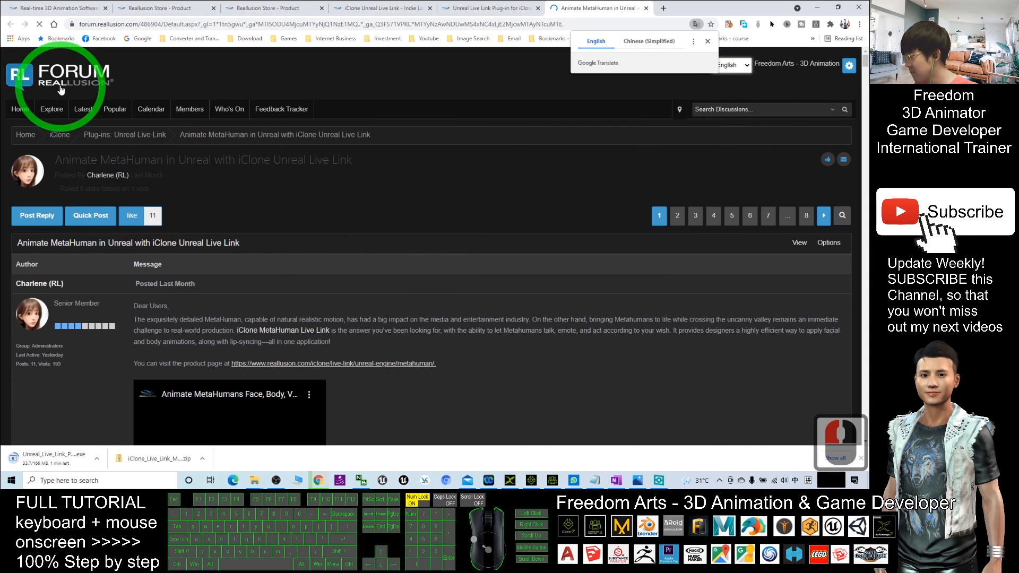
pyautogui.scroll(-3)
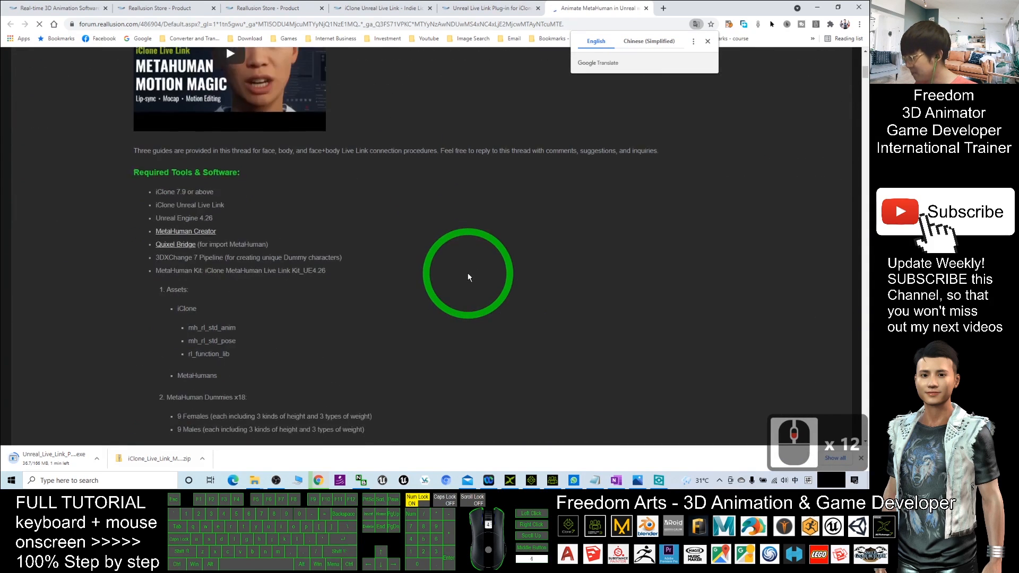
pyautogui.scroll(-3)
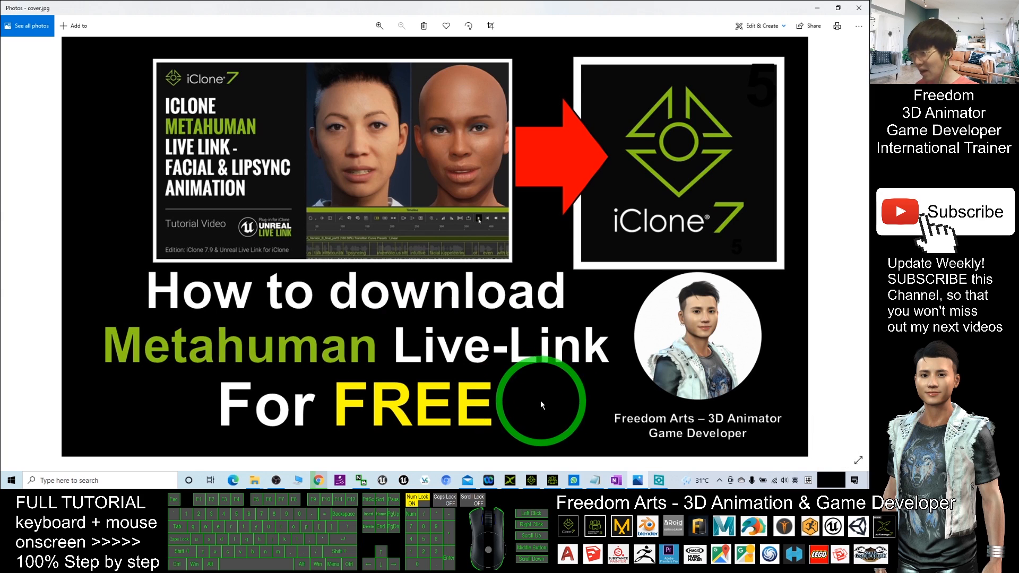
pyautogui.moveTo(513, 407)
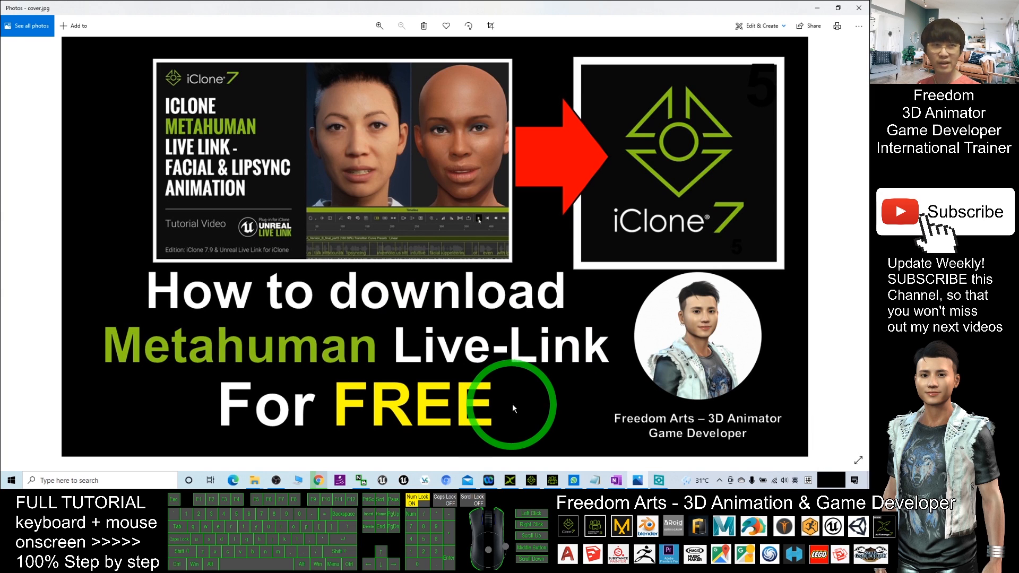
pyautogui.moveTo(551, 378)
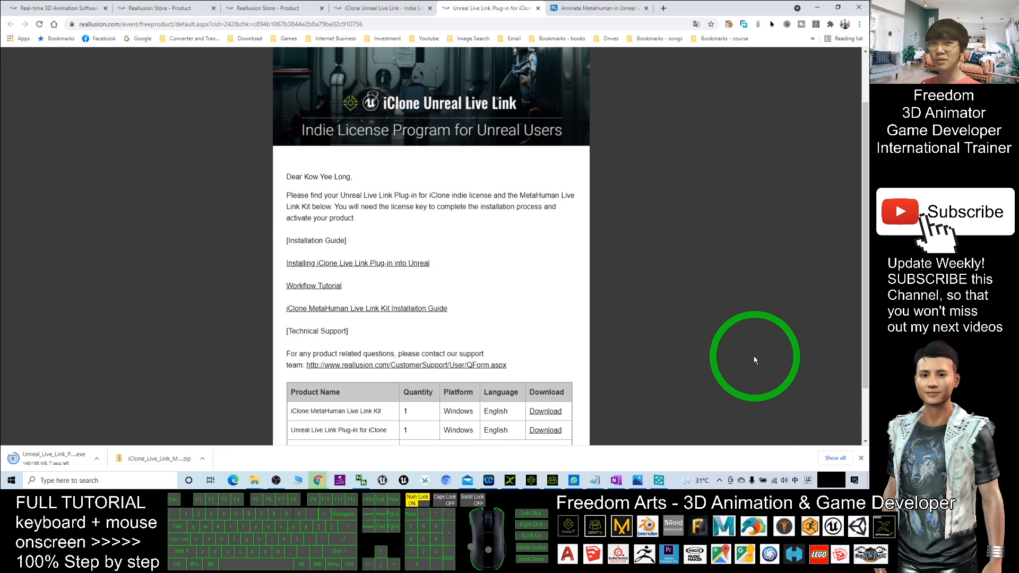
pyautogui.moveTo(736, 358)
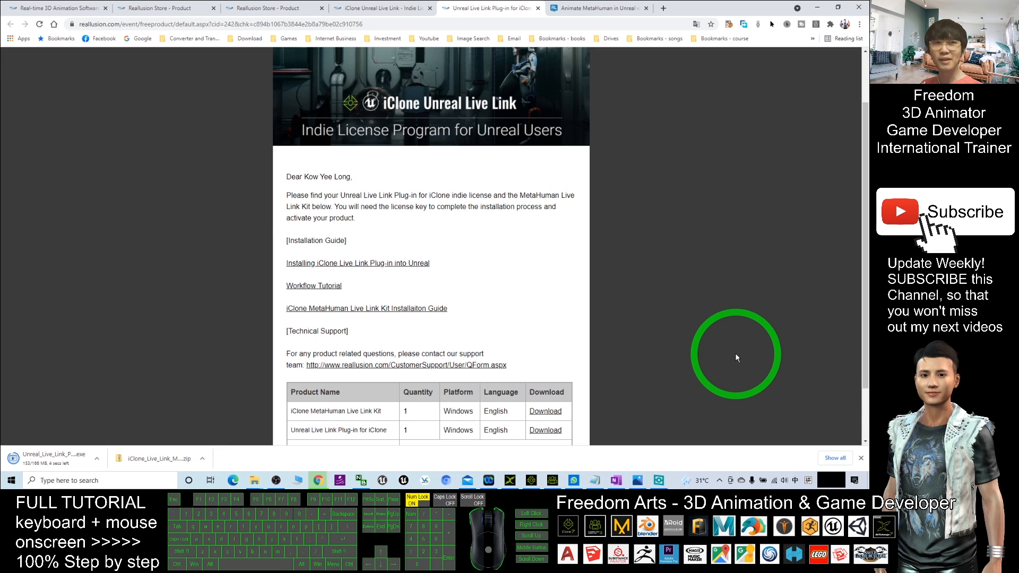